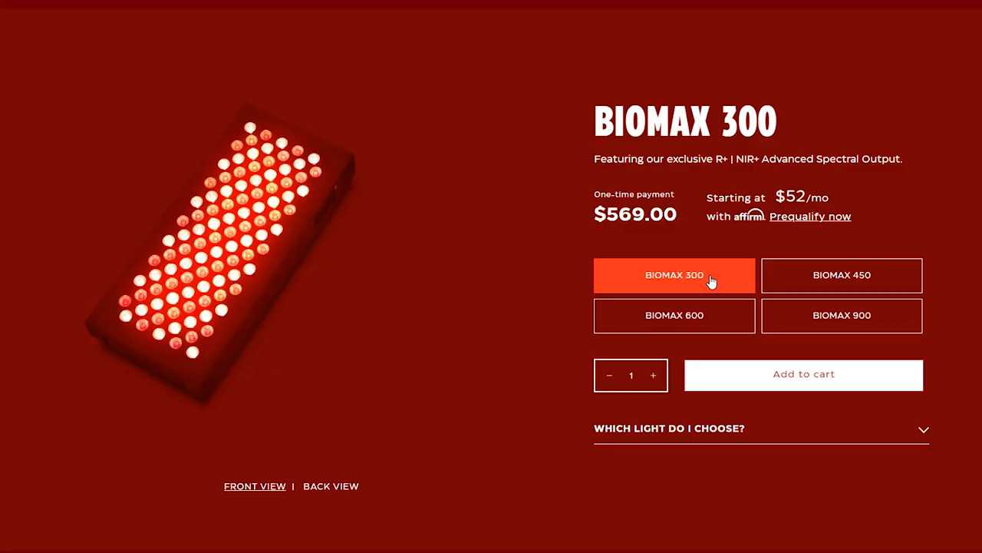
pyautogui.moveTo(834, 278)
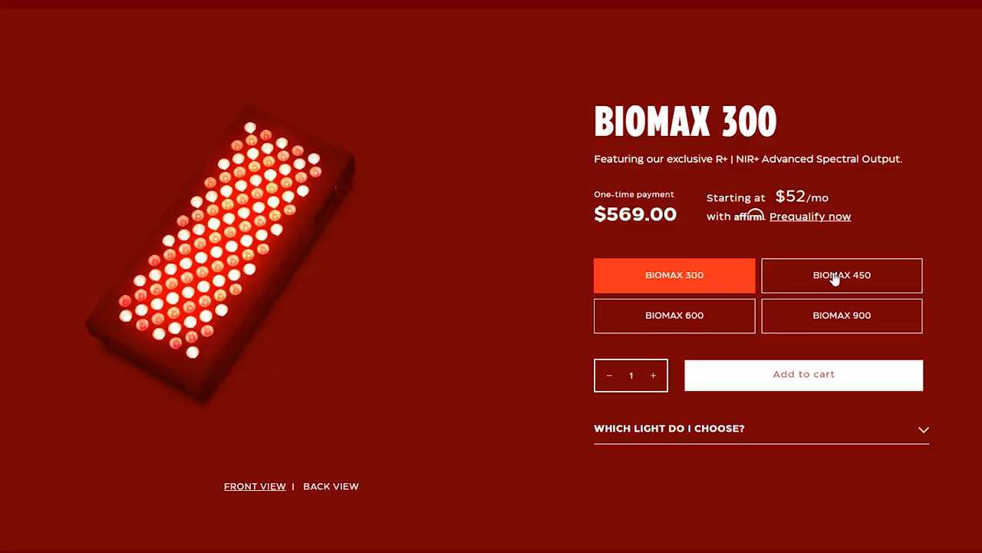
# Select BIOMAX 450, then BIOMAX 600, showing $899.00 one-time or $82/mo
pyautogui.click(842, 275)
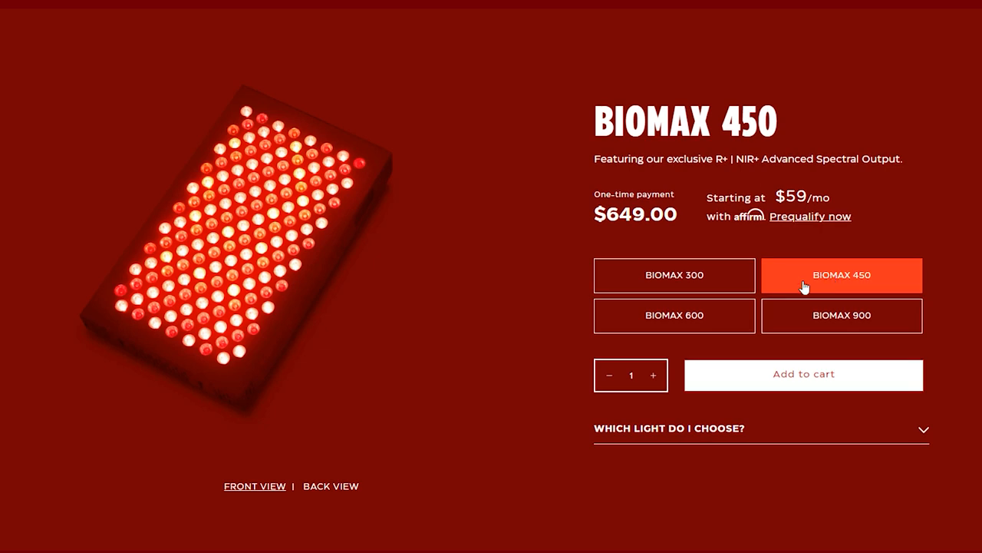
pyautogui.click(674, 315)
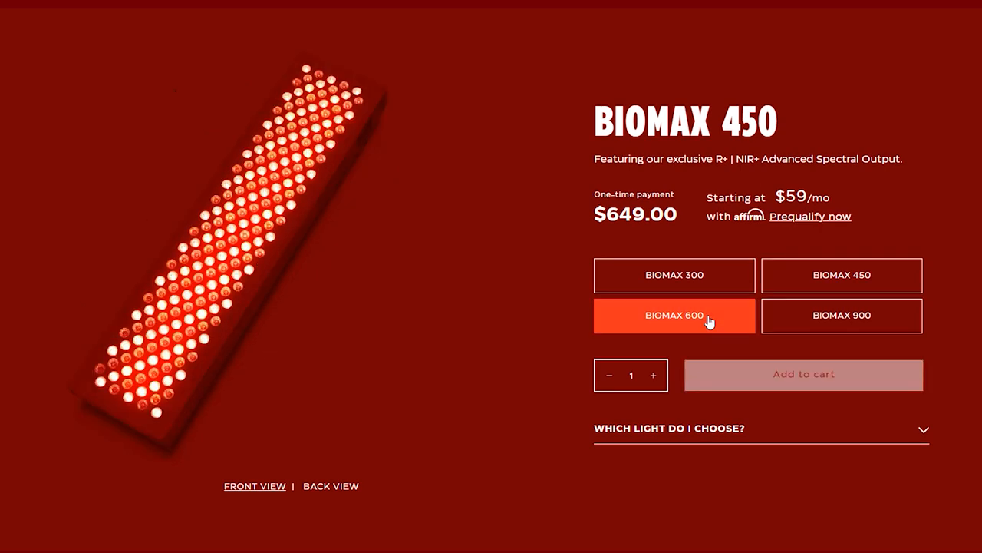
pyautogui.click(674, 315)
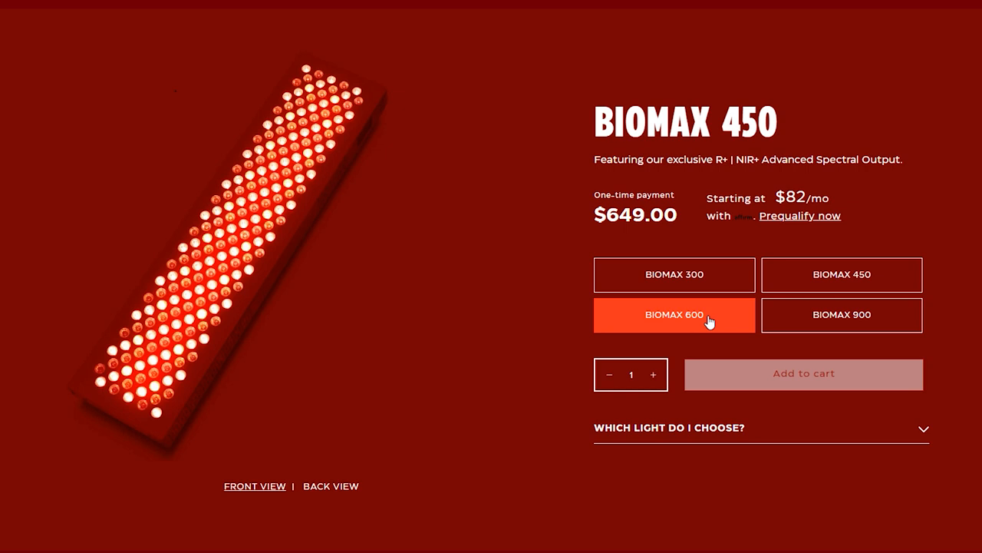
pyautogui.click(674, 314)
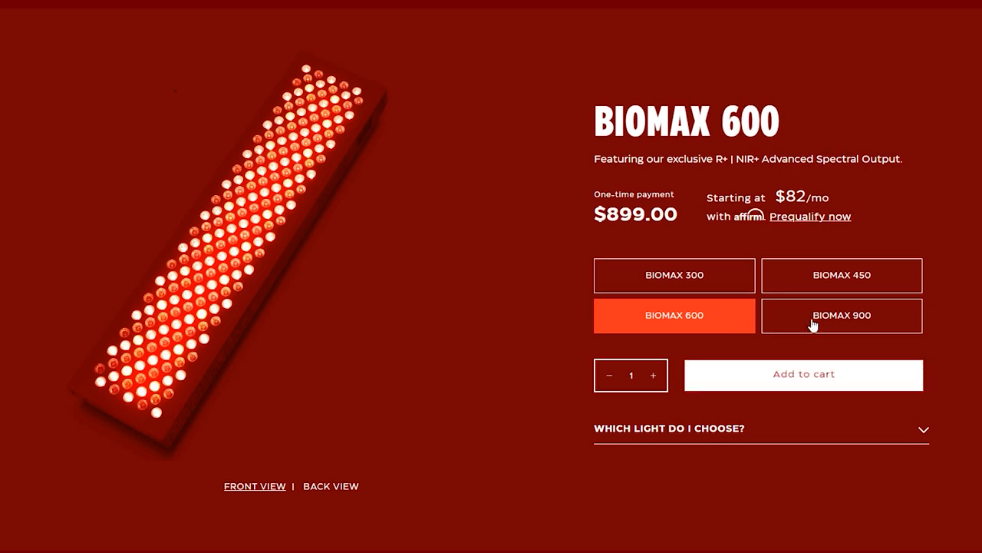